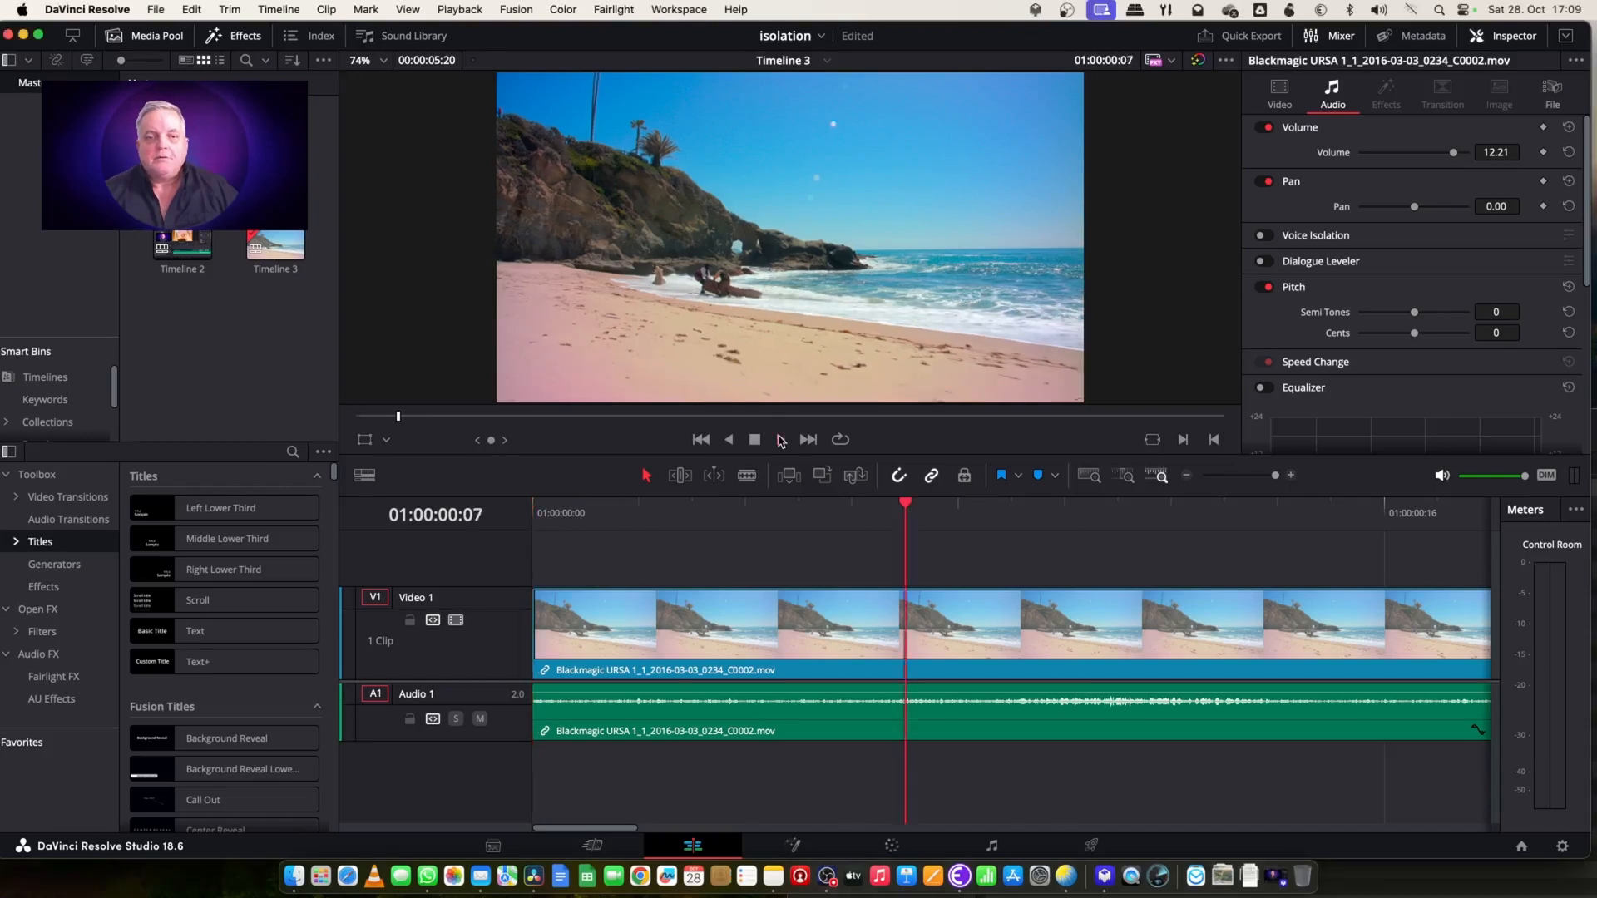
Play the beach clip through to hear its background ocean noise
click(754, 439)
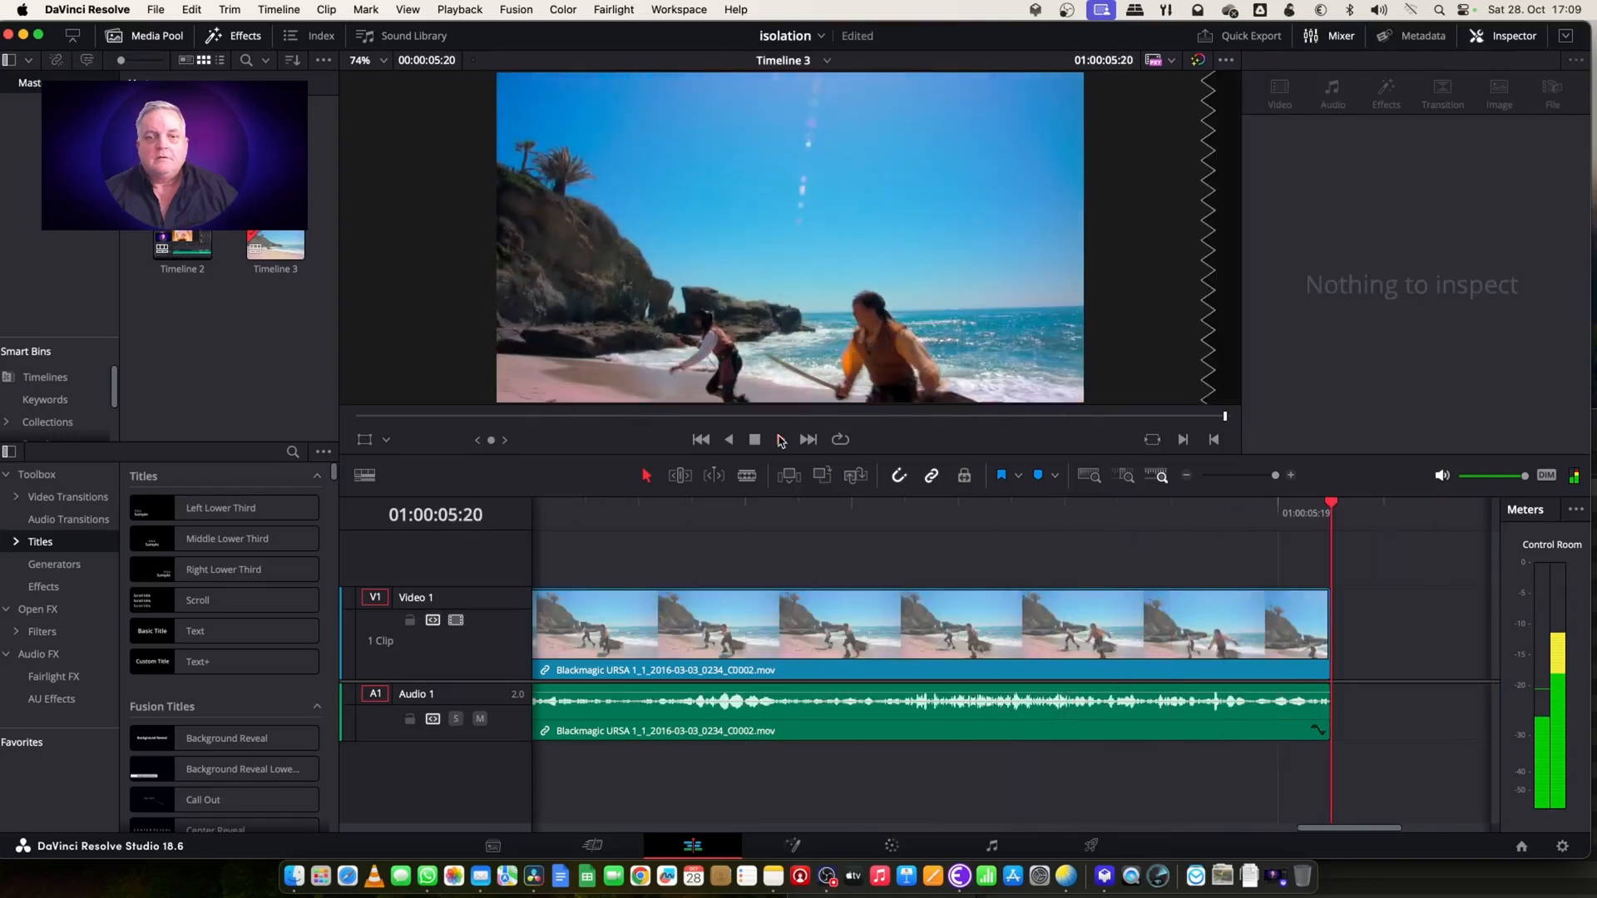
click(755, 439)
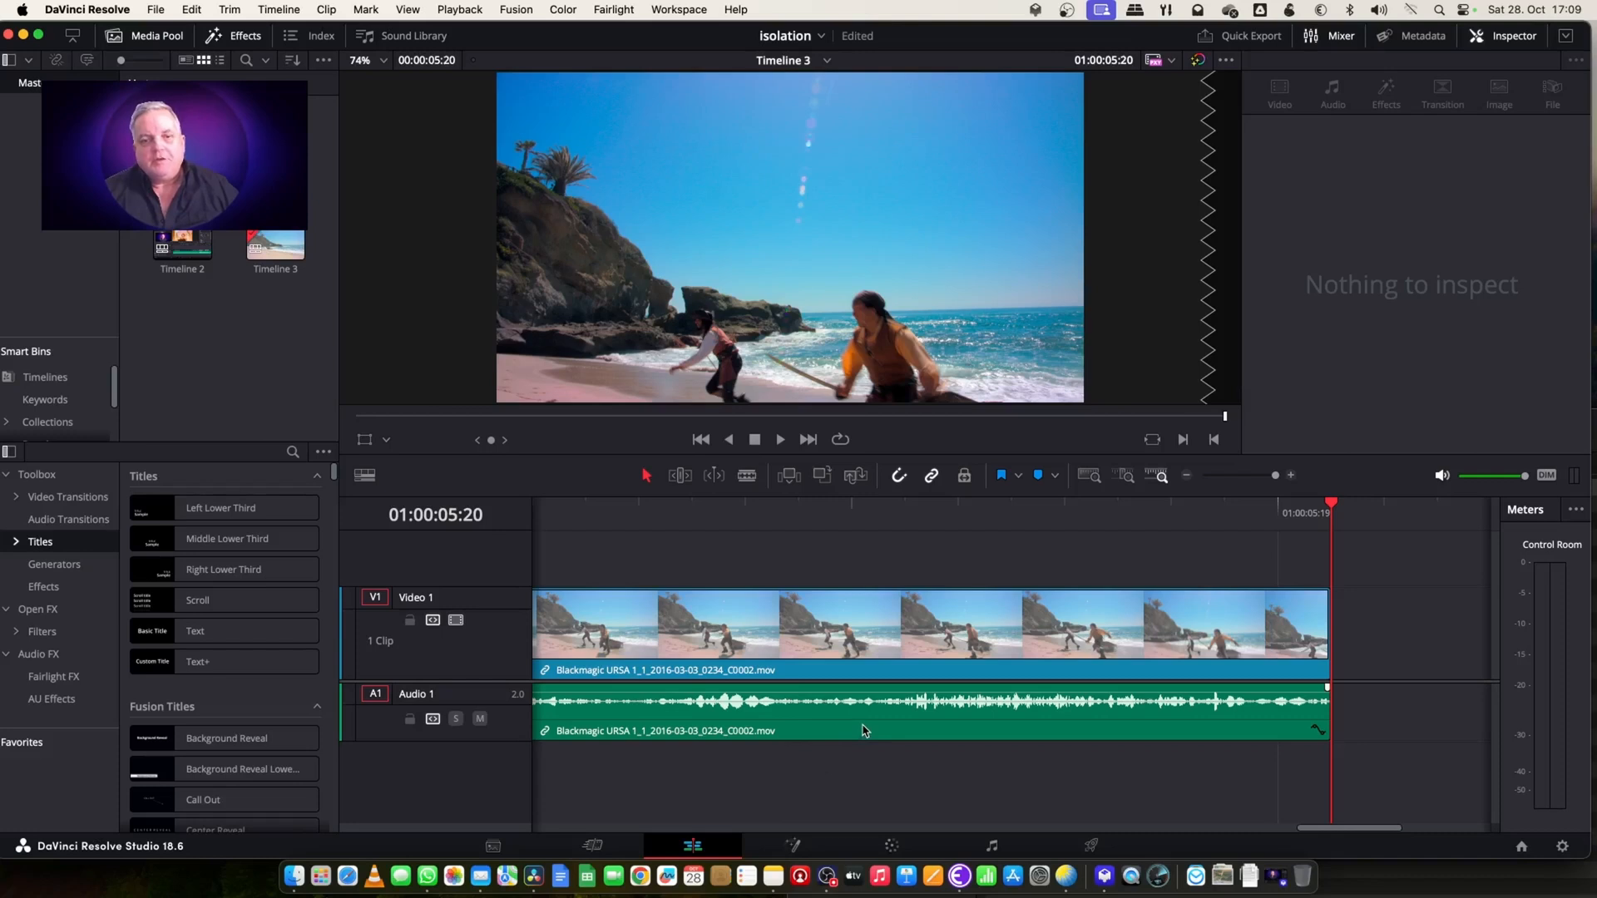
Select the beach clip and enable Voice Isolation in its audio Inspector at amount 100
click(861, 712)
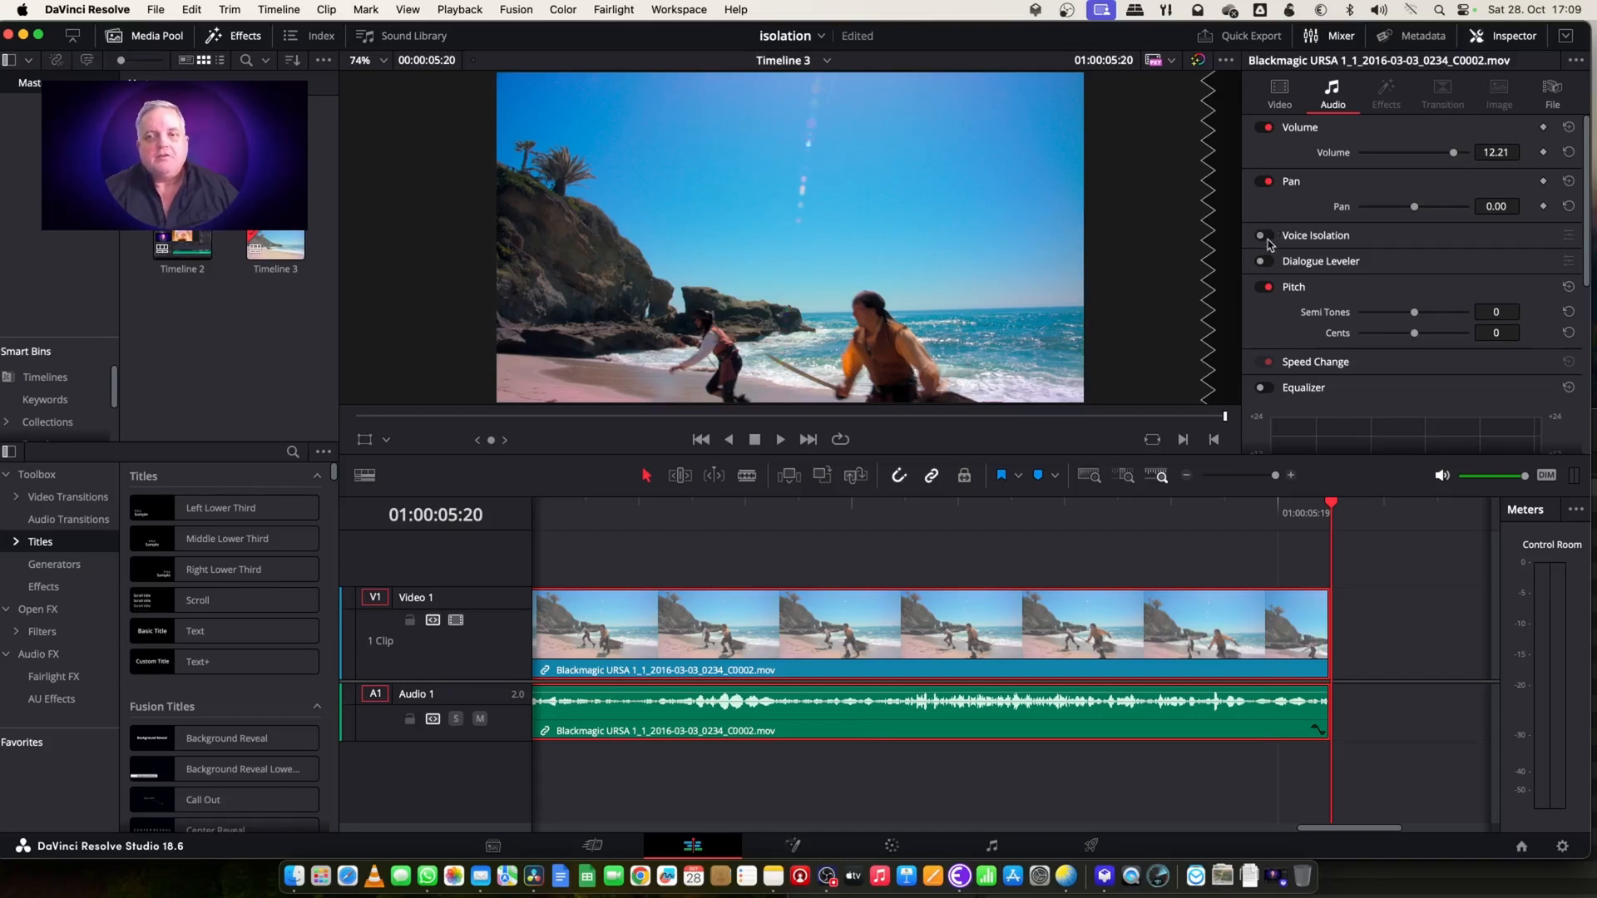
click(1261, 236)
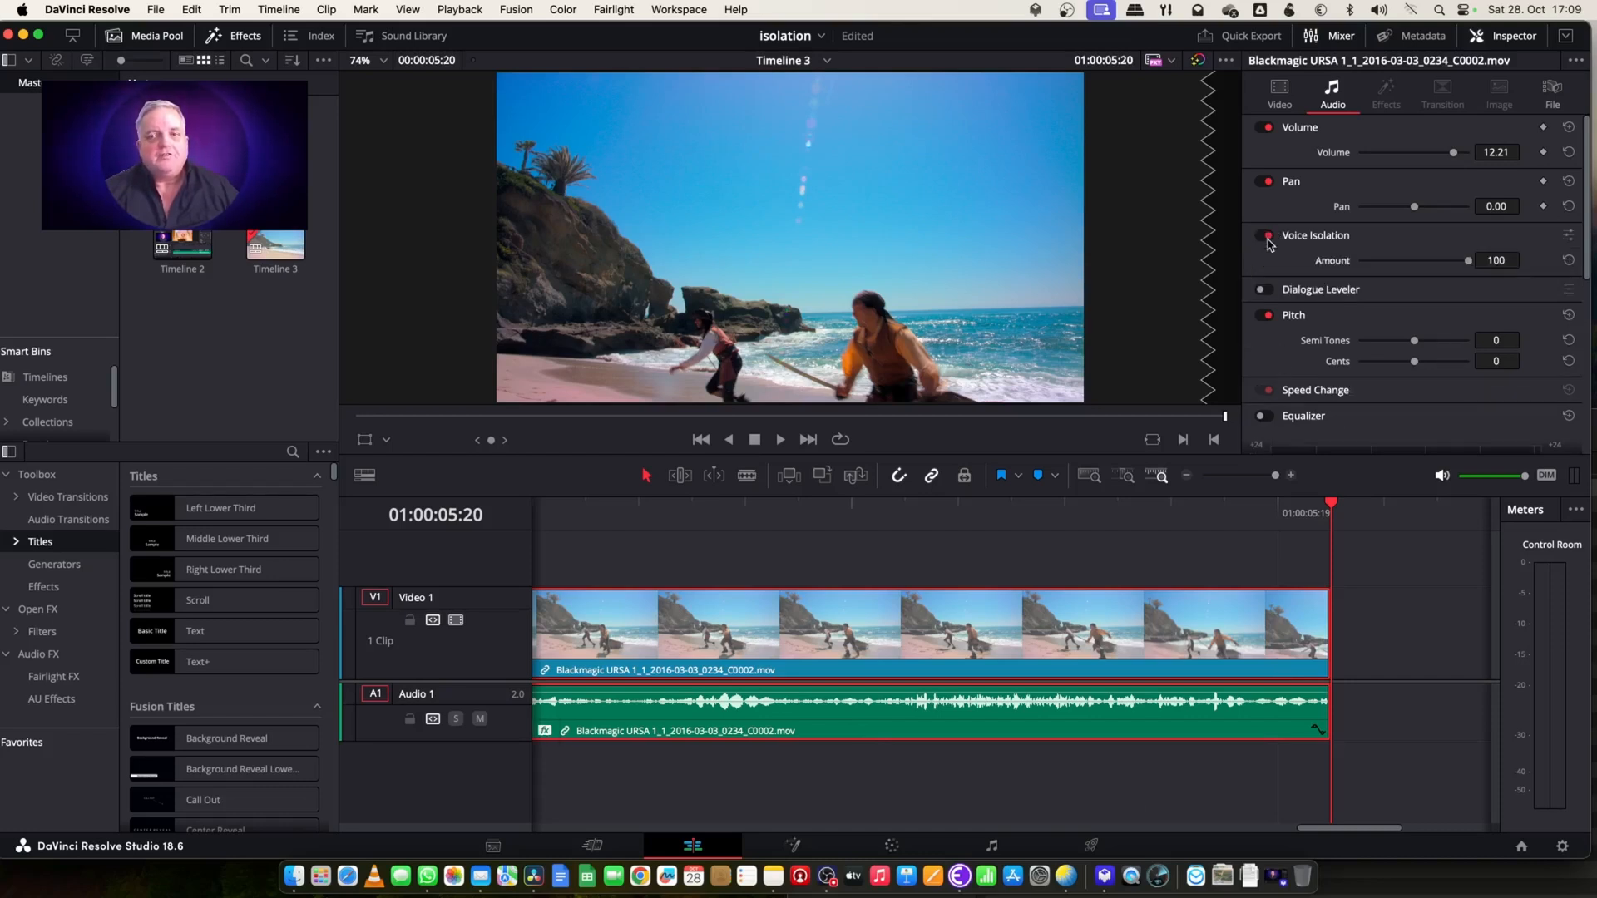
click(1267, 236)
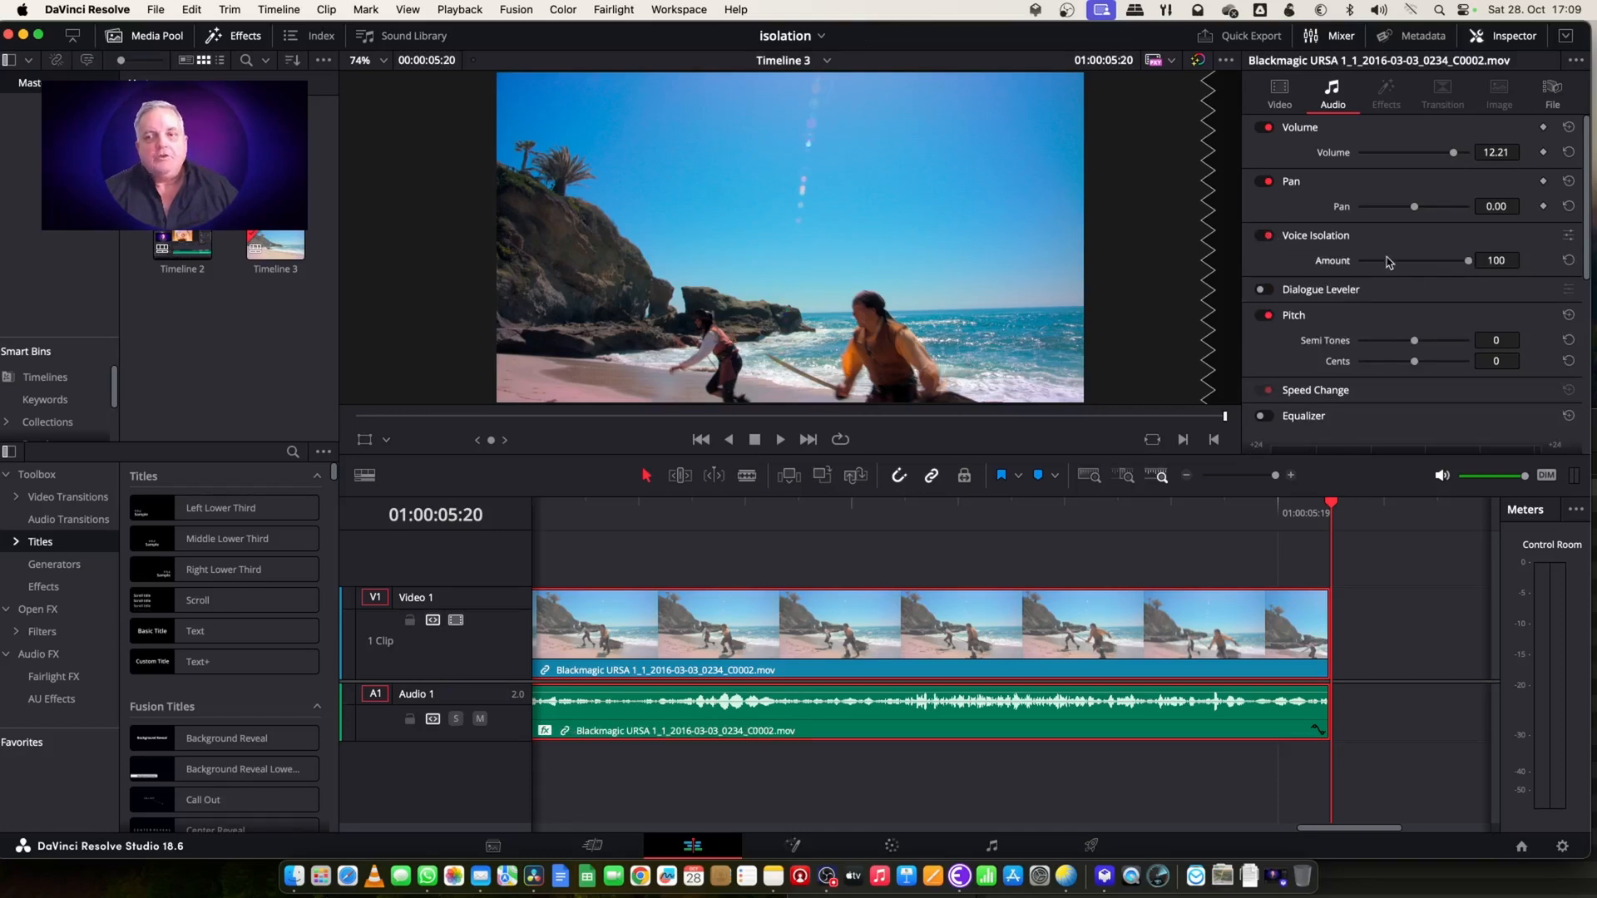
mouse_move(1419, 268)
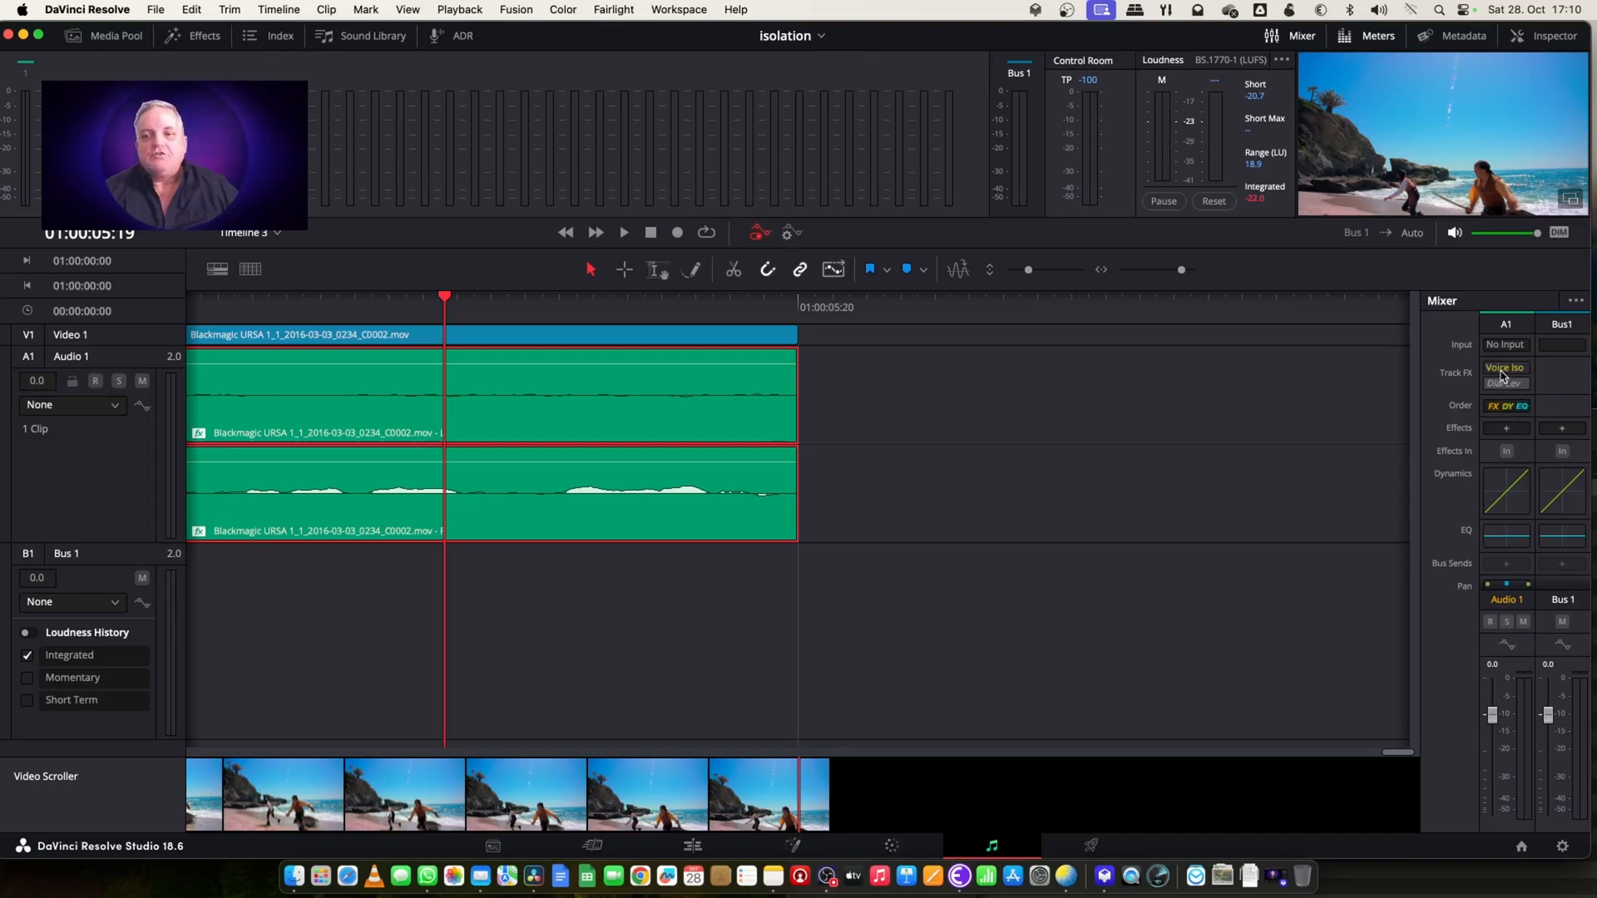
Inspect the Voice Isolation entry in the Fairlight mixer's Track FX row
click(1505, 369)
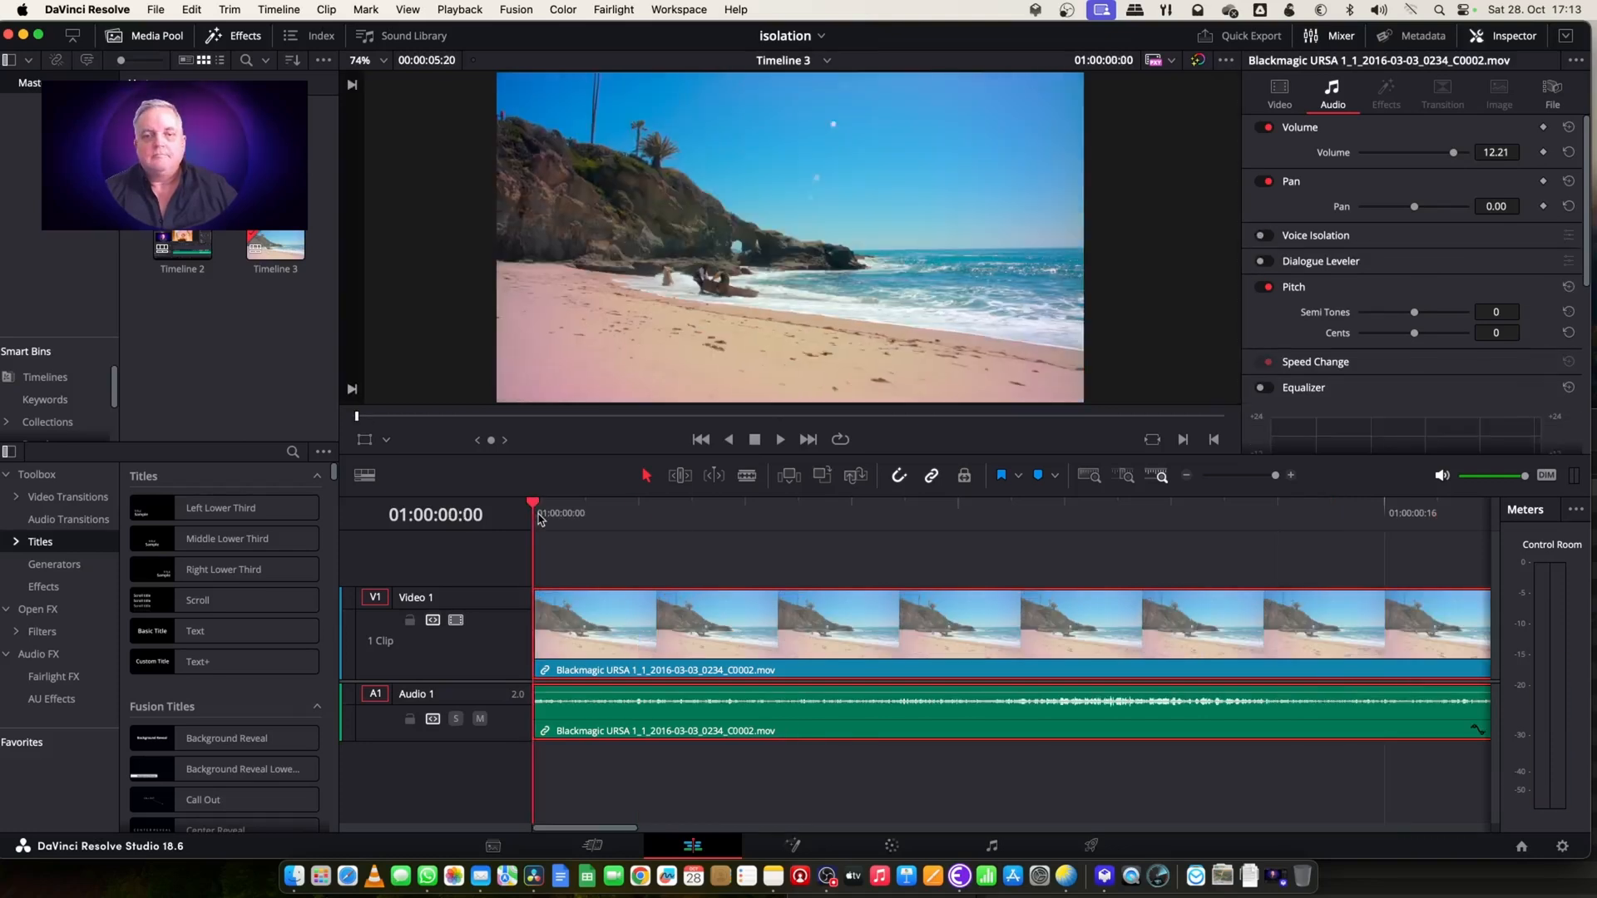
Play the beach clip from the timeline start with clip Voice Isolation off
click(781, 440)
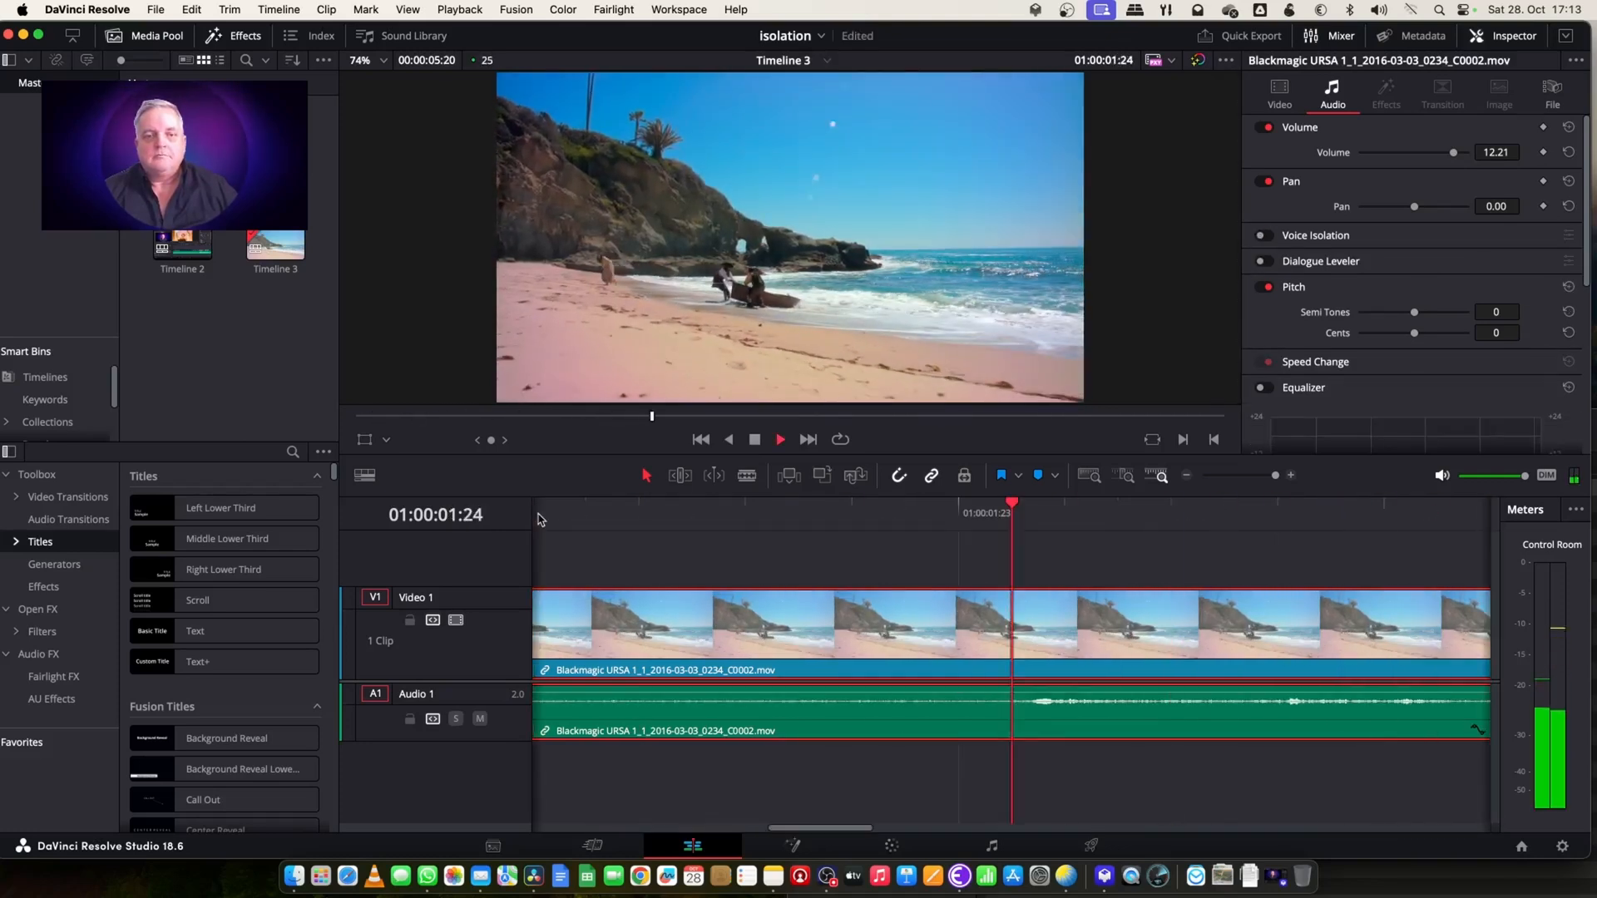